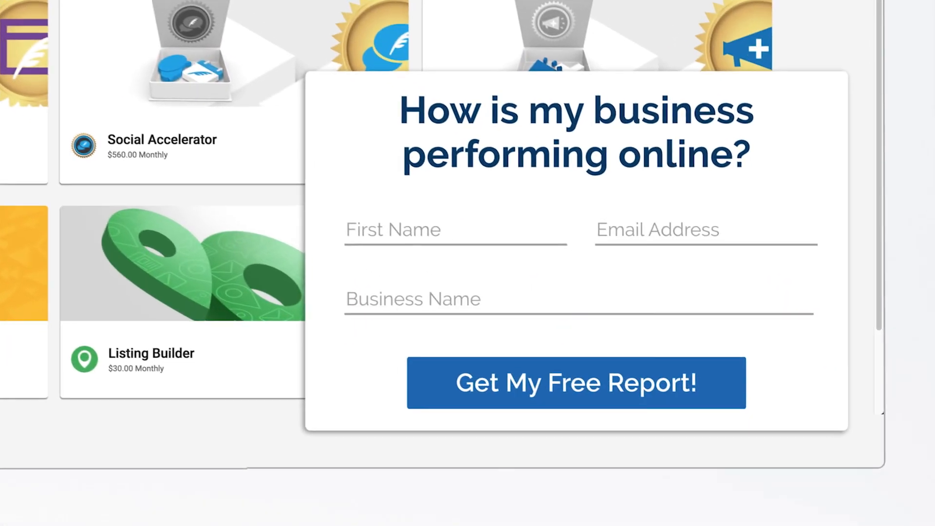
Submit the lead capture form with 'Get My Free Report!' for Triassic Goods
{"action": "left_click", "coordinate": [575, 382]}
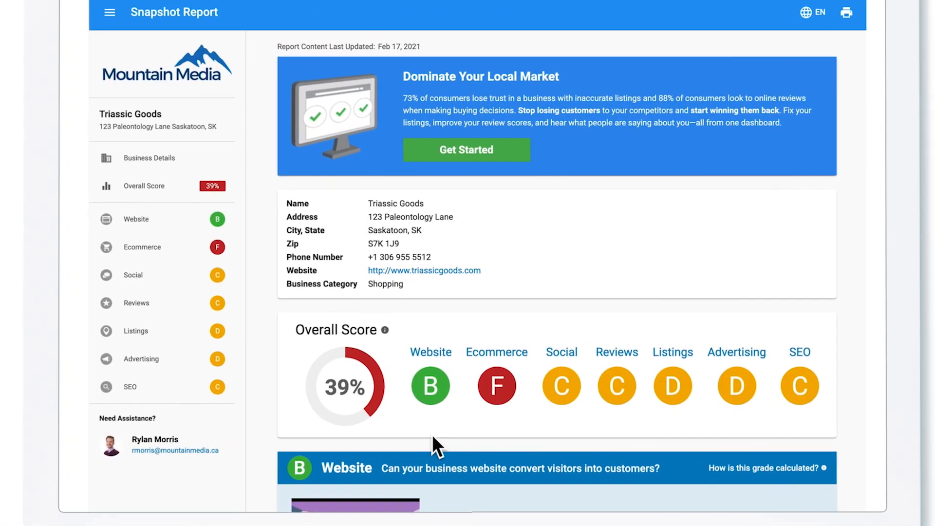
Scroll the Triassic Goods snapshot report and jump to its Ecommerce section
{"action": "scroll", "scroll_direction": "down", "scroll_amount": 3}
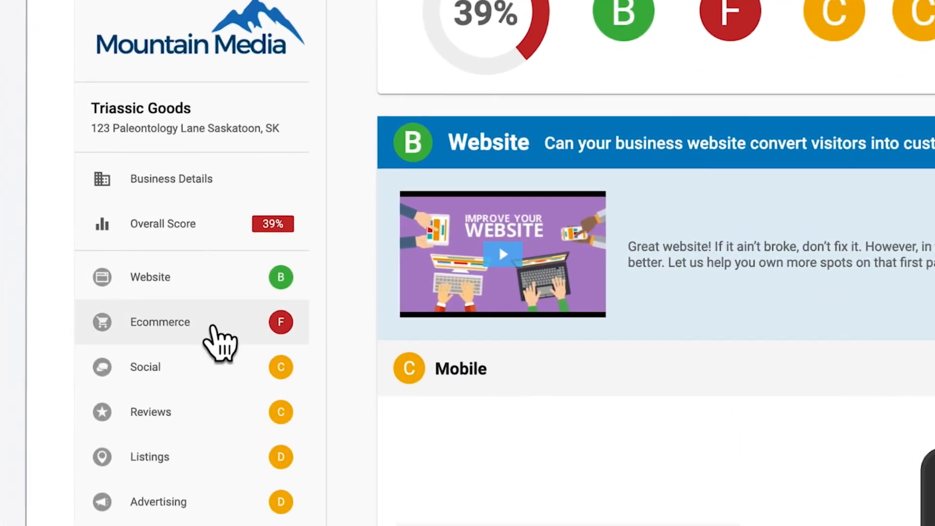
{"action": "left_click", "coordinate": [160, 322]}
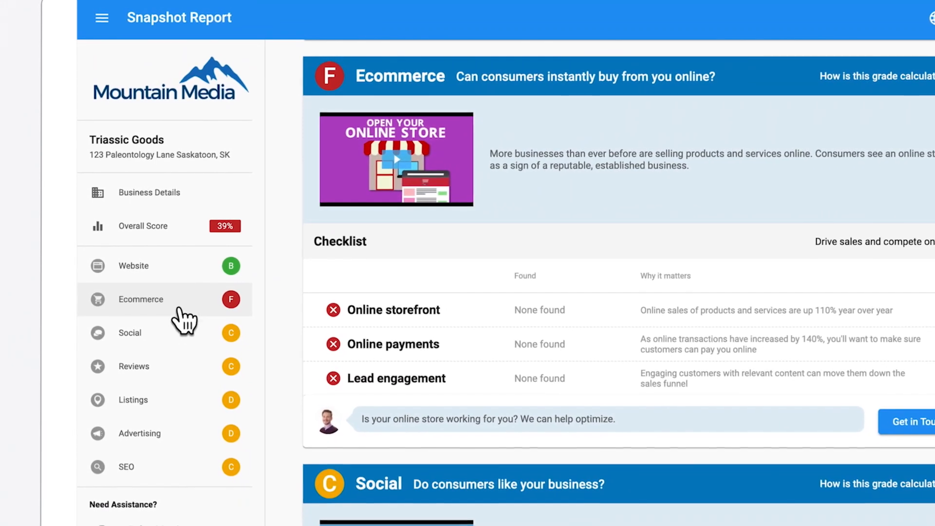
{"action": "left_click", "coordinate": [129, 333]}
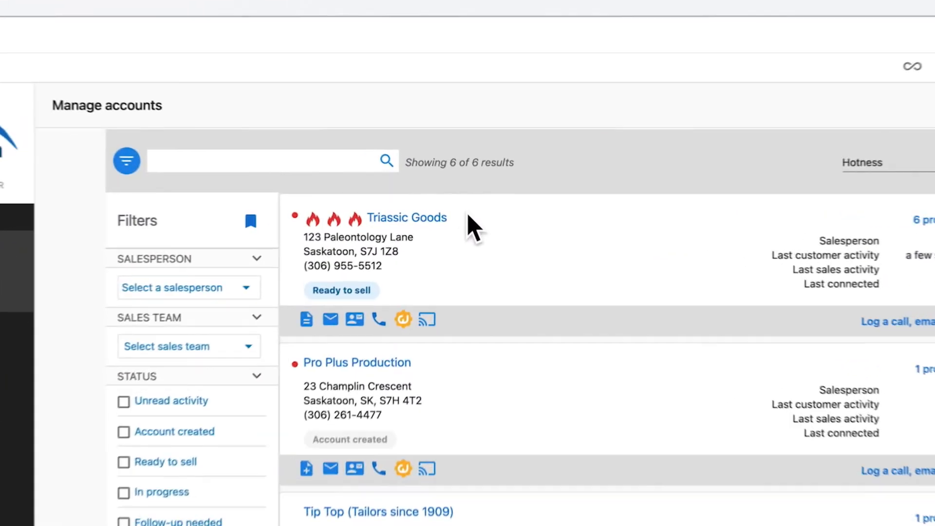
Open Triassic Goods and comment 'Nice work, Sundari! Let's get them started as soon' on the sale
{"action": "scroll", "scroll_direction": "up", "scroll_amount": 3}
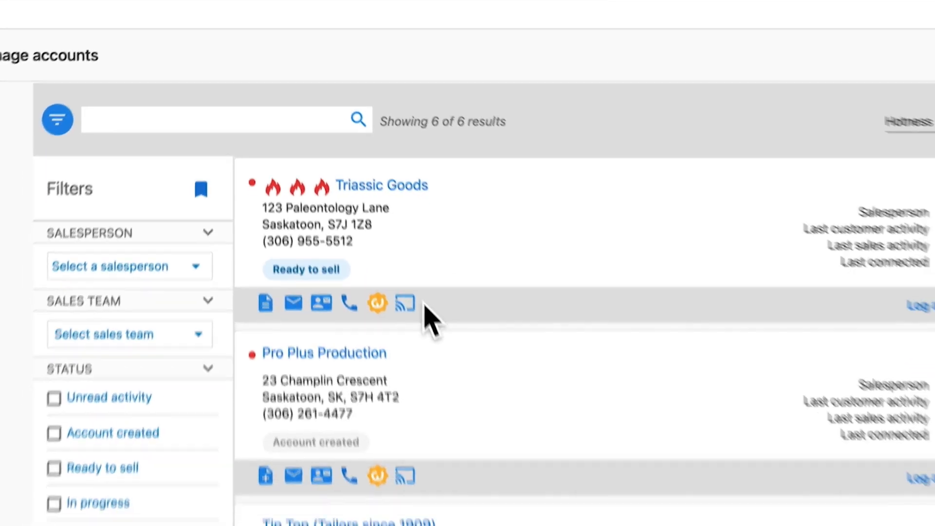
{"action": "left_click", "coordinate": [405, 302]}
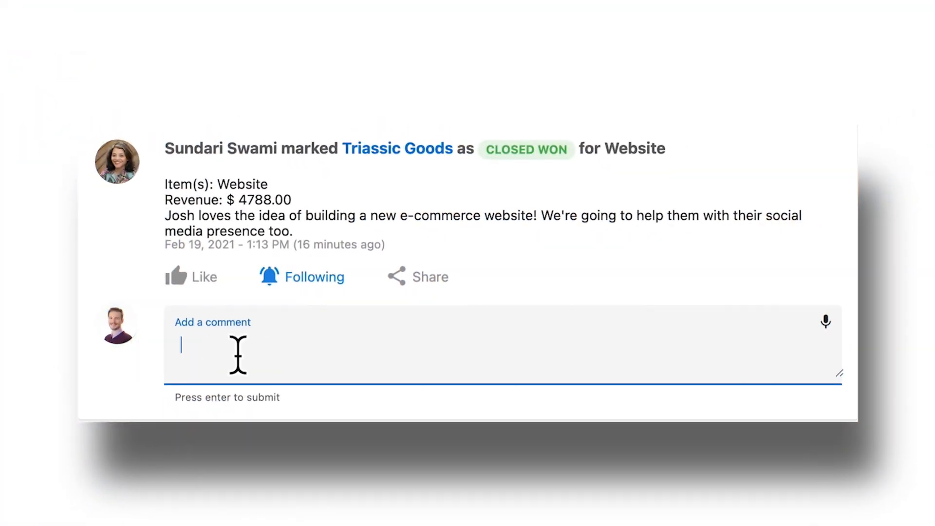
{"action": "type", "text": "Nice work, Sundari! Let's get them started as soon"}
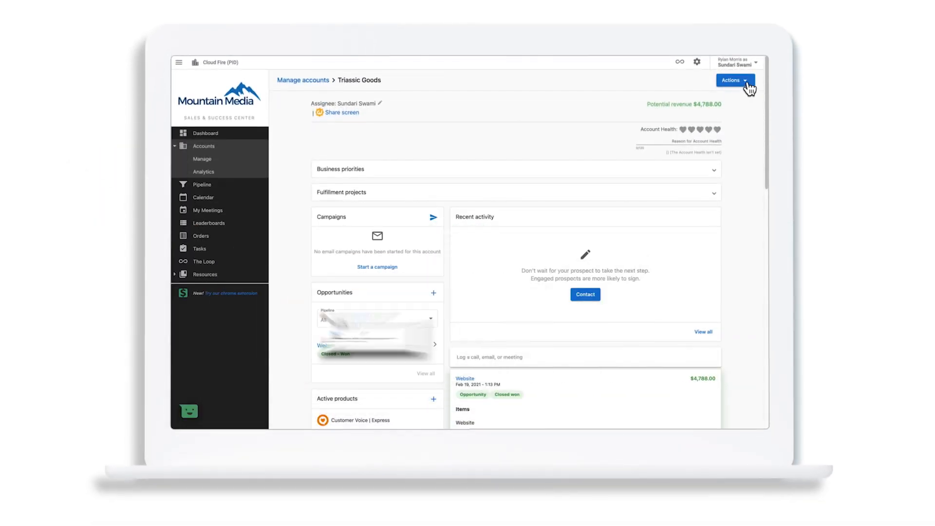
Create the Website Pro order at $399 monthly and submit it for customer approval
{"action": "left_click", "coordinate": [733, 80]}
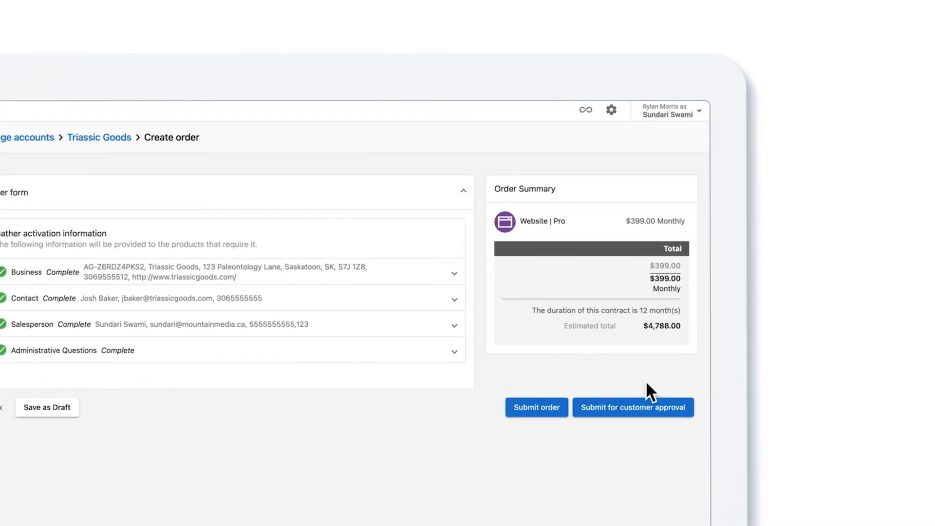
{"action": "left_click", "coordinate": [633, 407]}
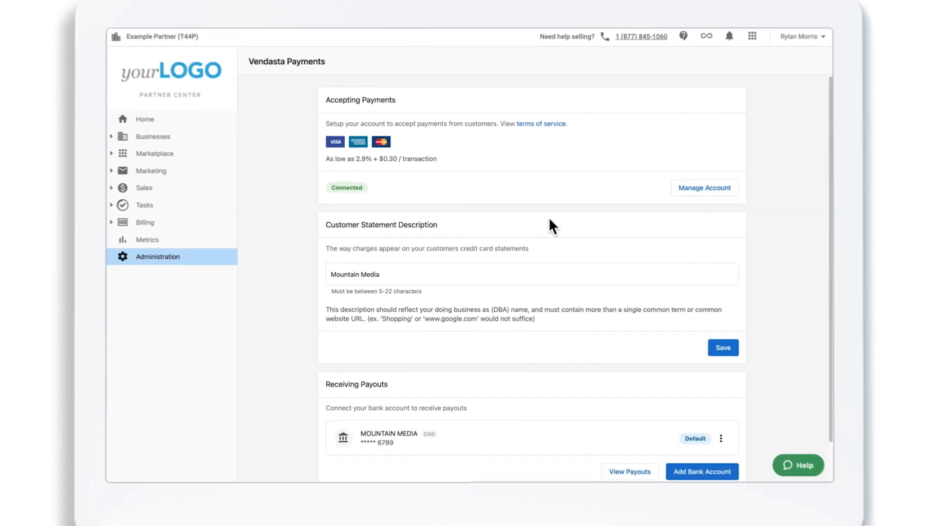
In Task Manager, view the 3 projects for Triassic Goods
{"action": "left_click", "coordinate": [629, 471]}
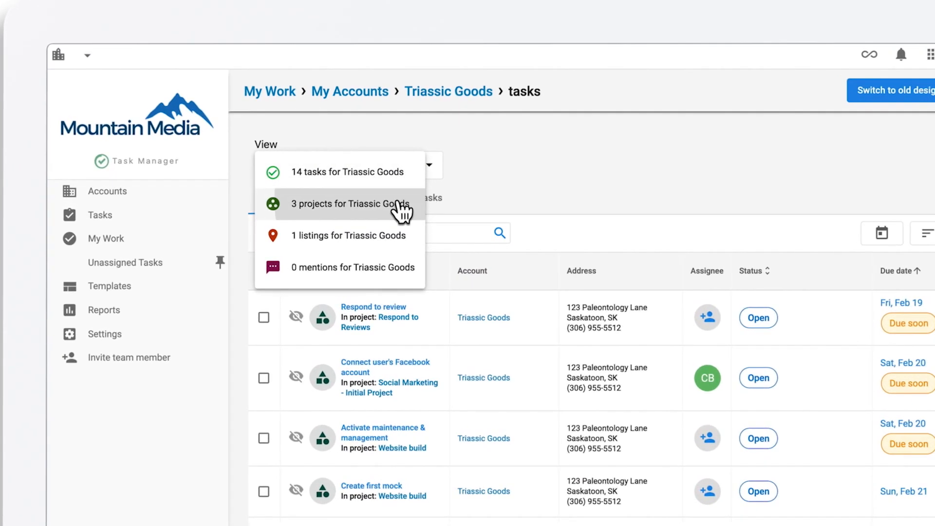
{"action": "left_click", "coordinate": [349, 204]}
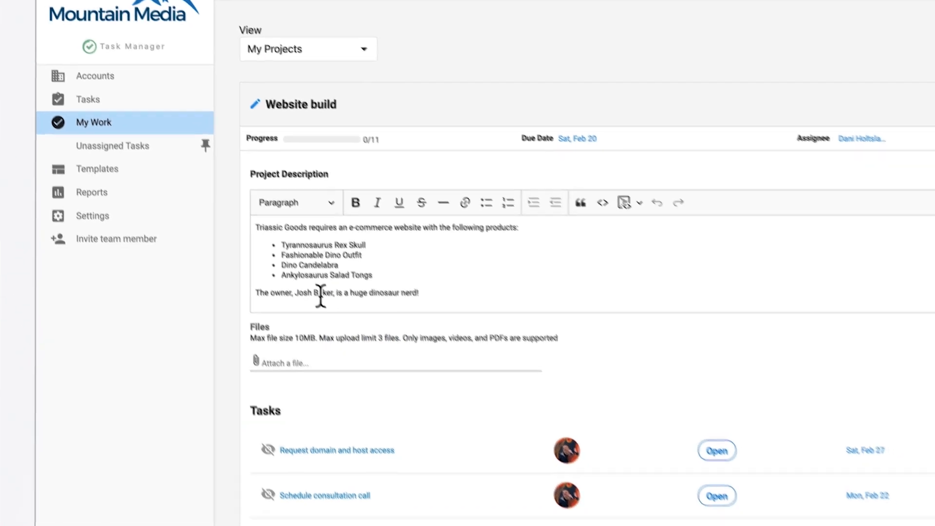